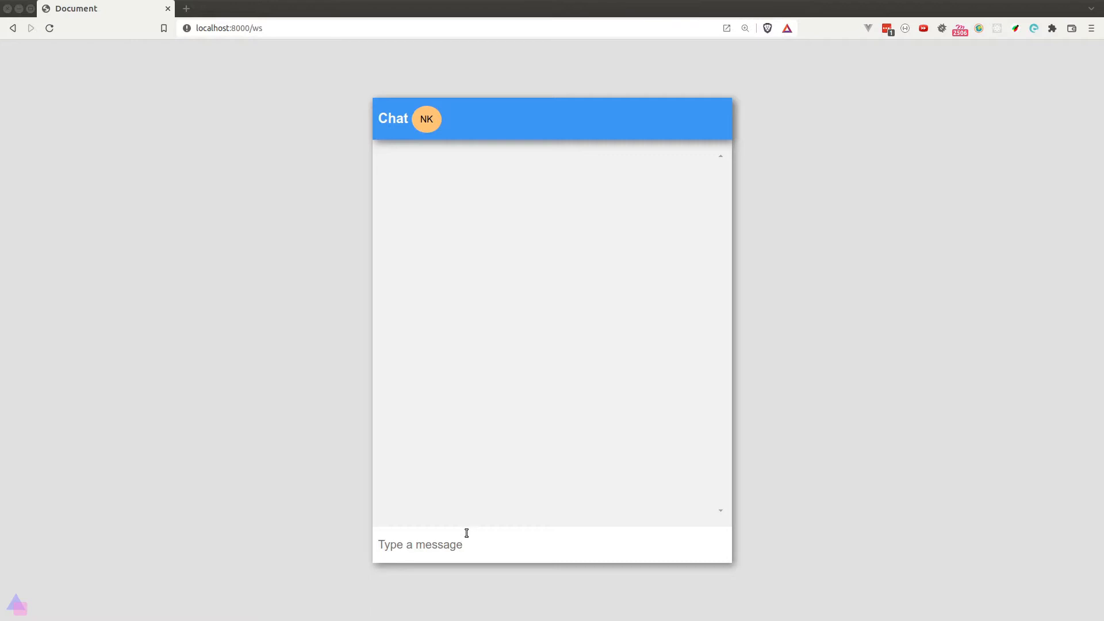
Send the greeting "hey bro" in the chat's message box
{"action": "type", "text": "hey bro"}
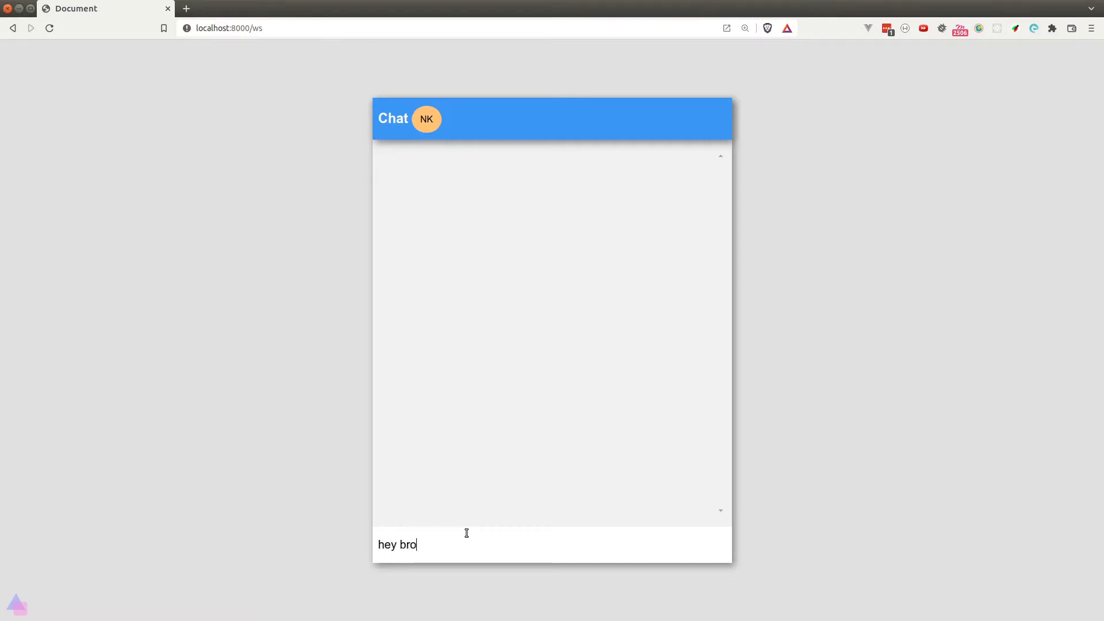
{"action": "key", "text": "Return"}
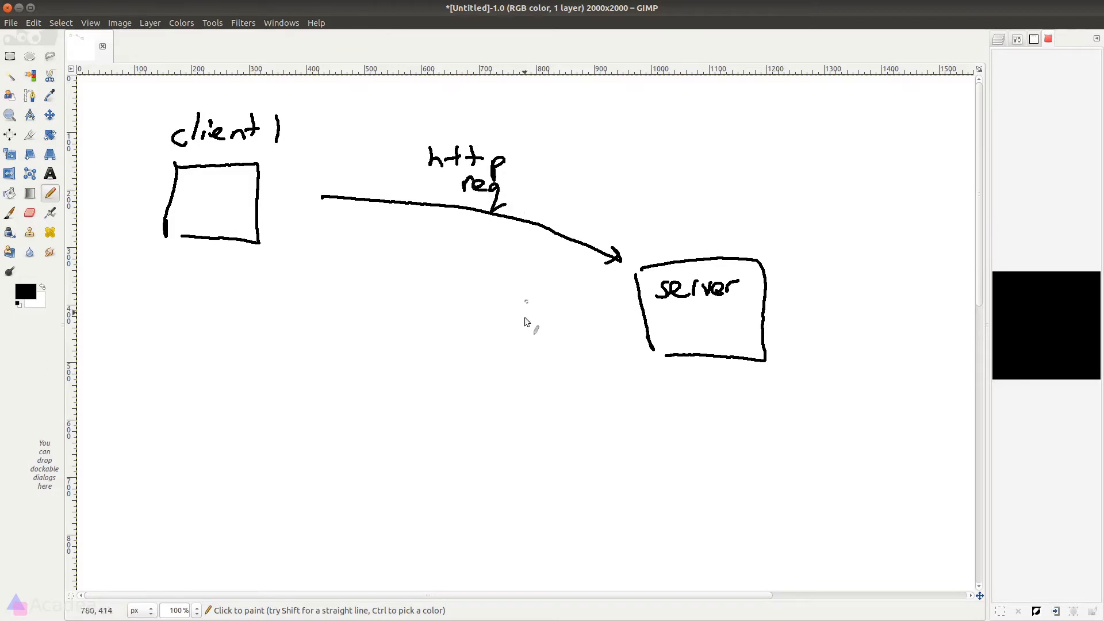
{"action": "mouse_move", "coordinate": [684, 418]}
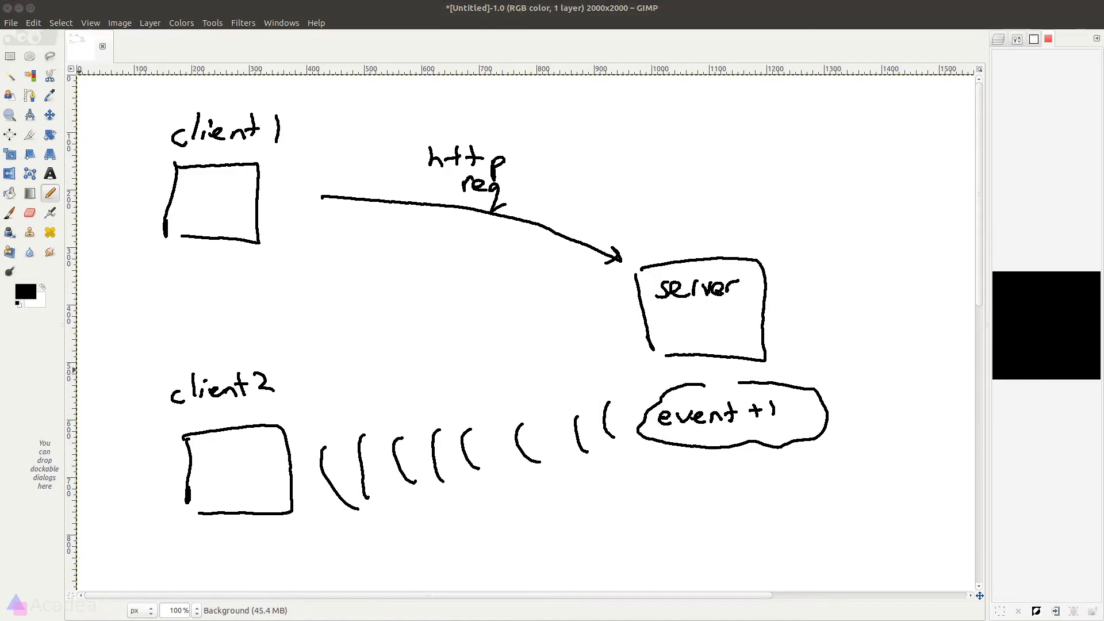
{"action": "mouse_move", "coordinate": [910, 362]}
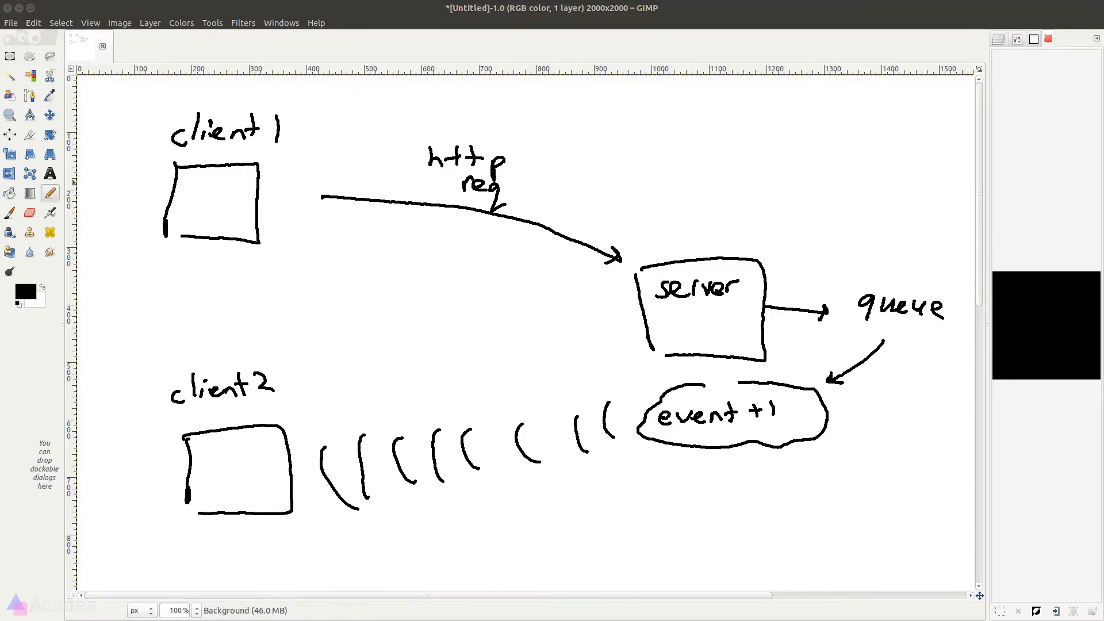
{"action": "mouse_move", "coordinate": [483, 378]}
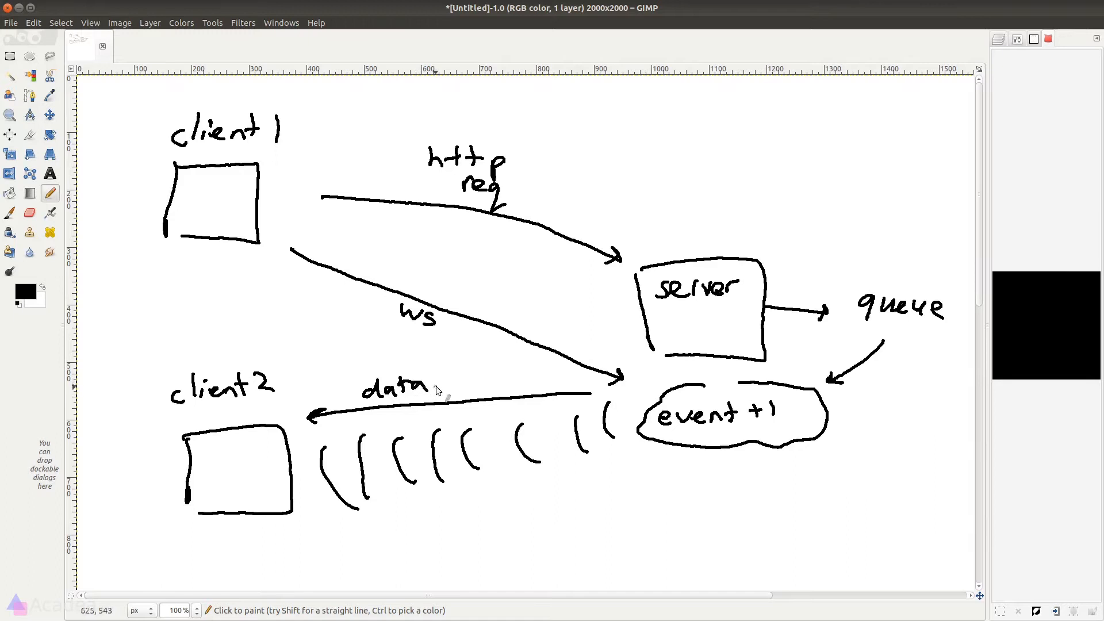
{"action": "mouse_move", "coordinate": [366, 352]}
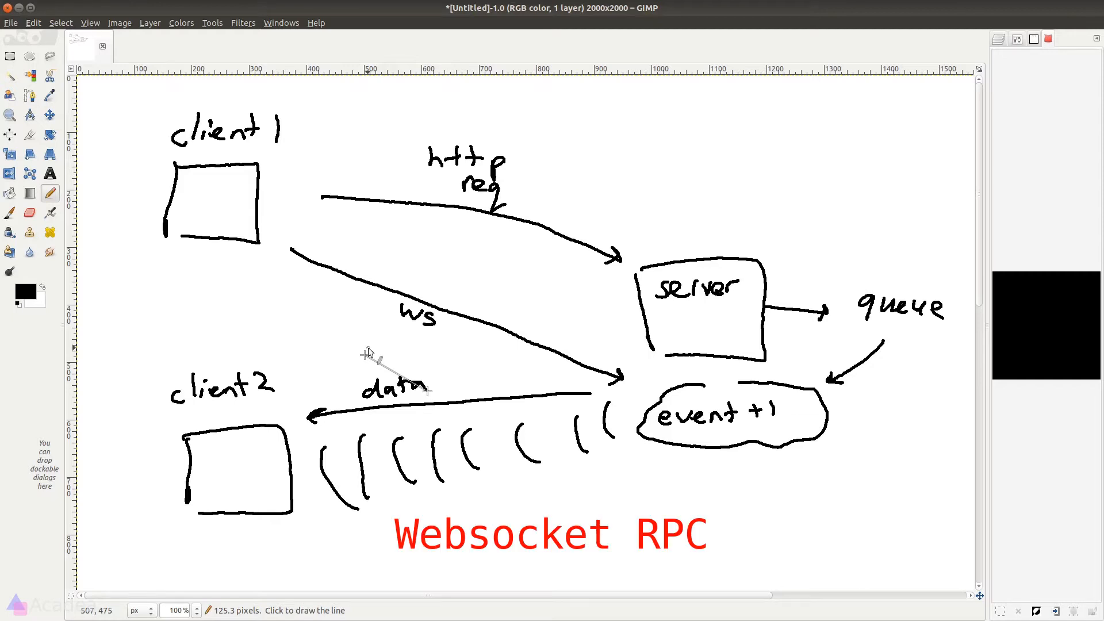
Undo edits around a typed whisper() call while sketching the ws and data arrows
{"action": "key", "text": "ctrl+z"}
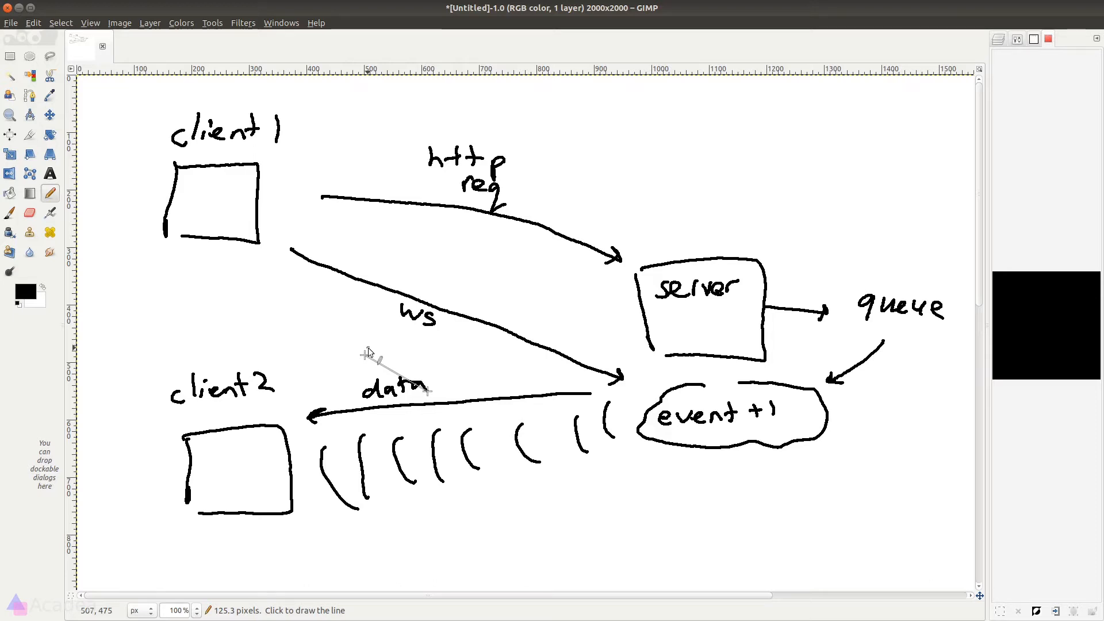
{"action": "type", "text": "whisper()"}
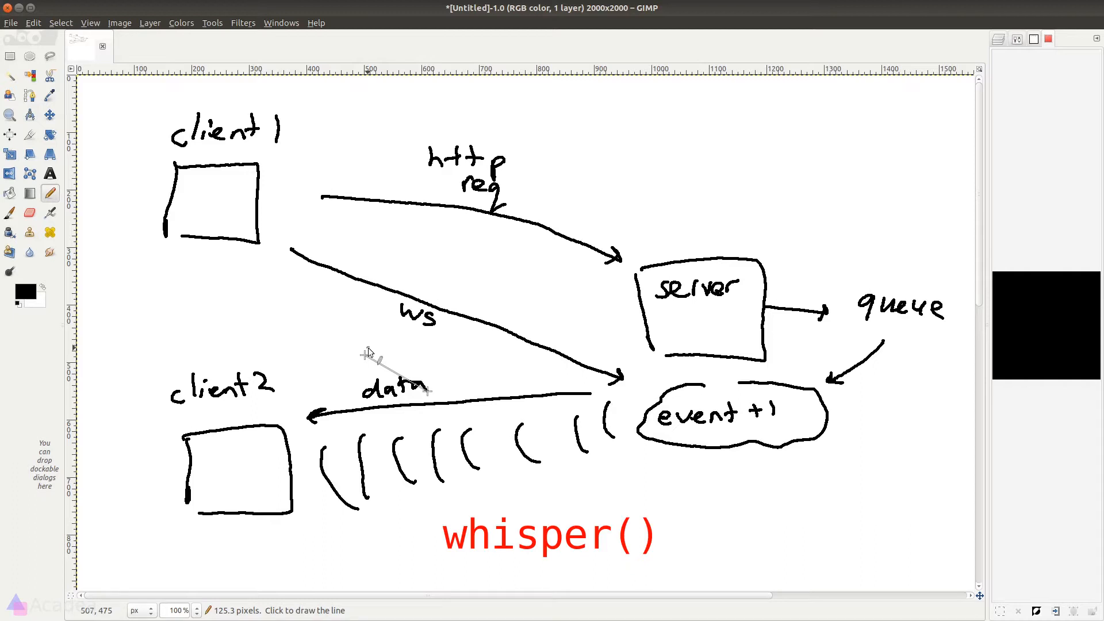
{"action": "key", "text": "ctrl+z"}
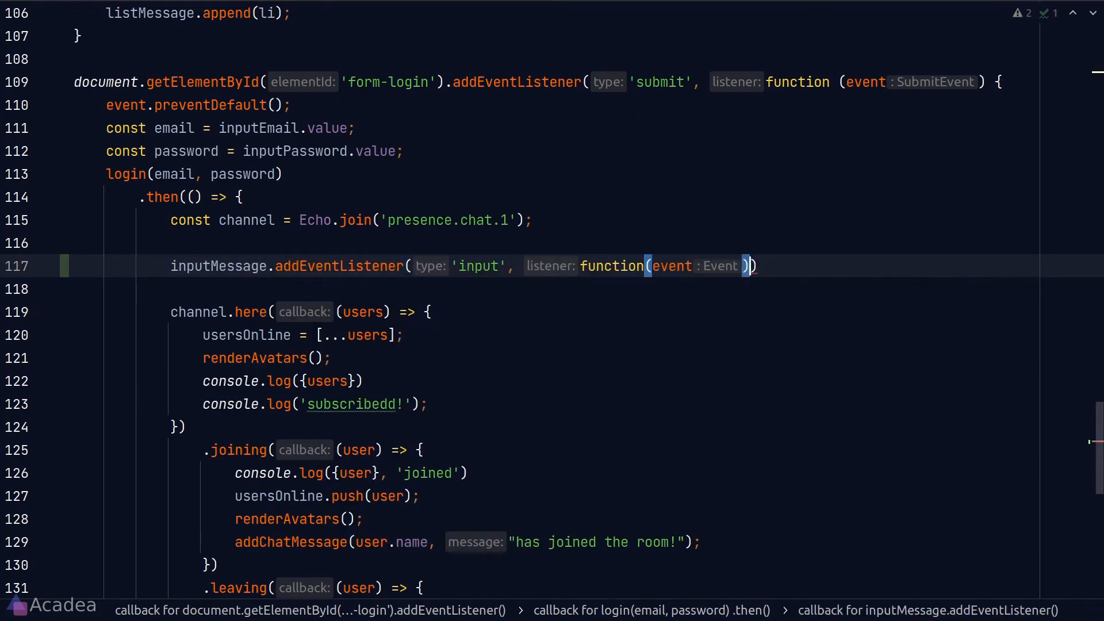
Type channel.whisper('typing', { email: email }) inside the app.js input listener
{"action": "type", "text": "channel.whi"}
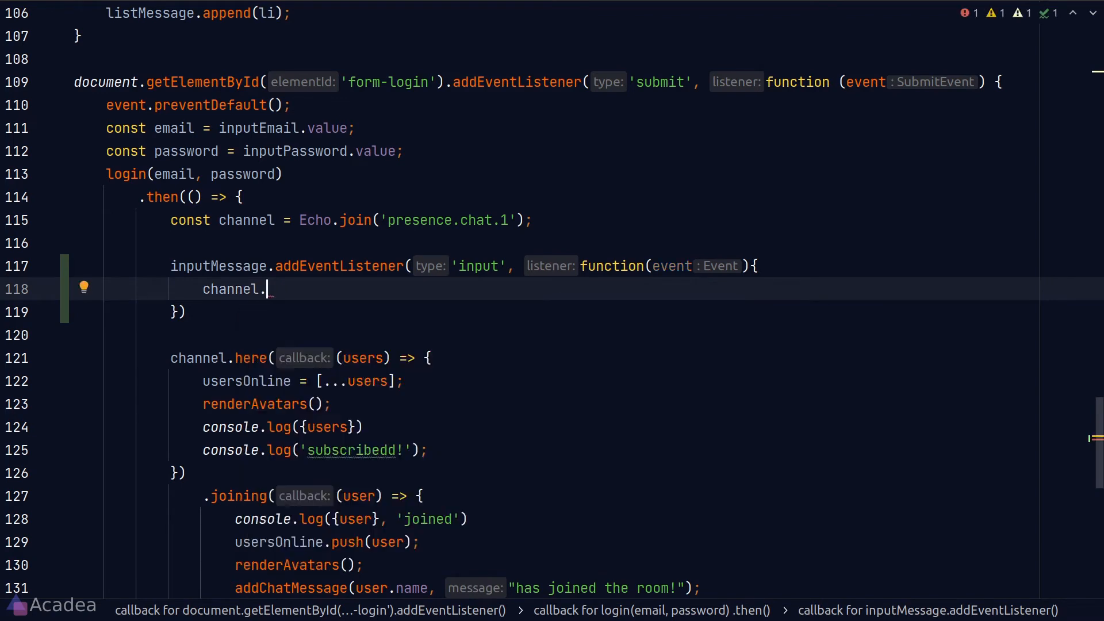
{"action": "type", "text": "whisper('typ')"}
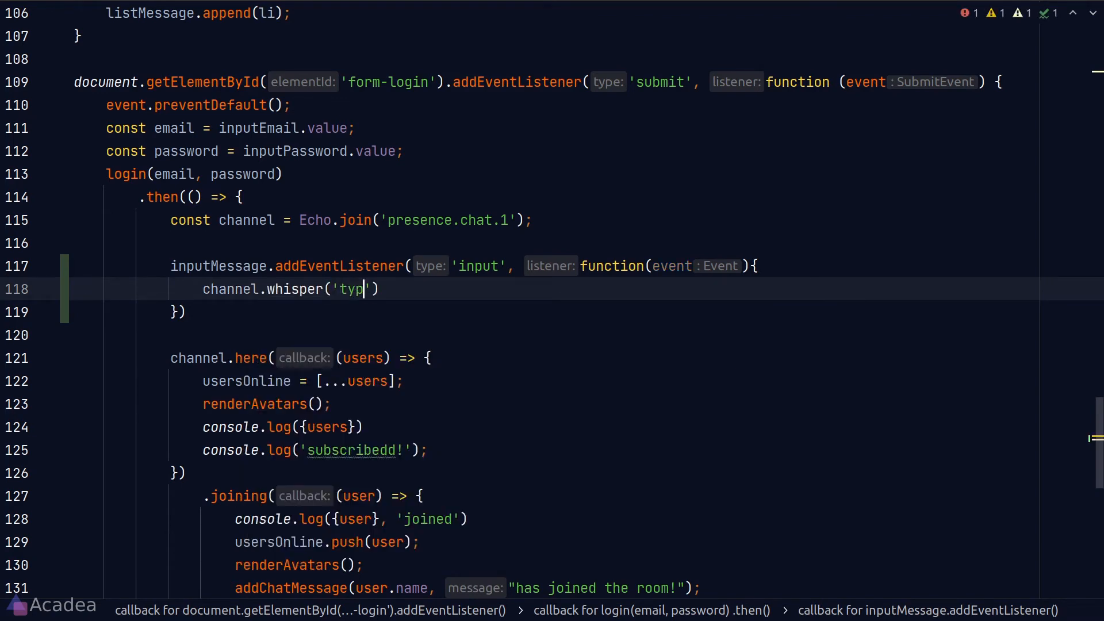
{"action": "type", "text": "ing"}
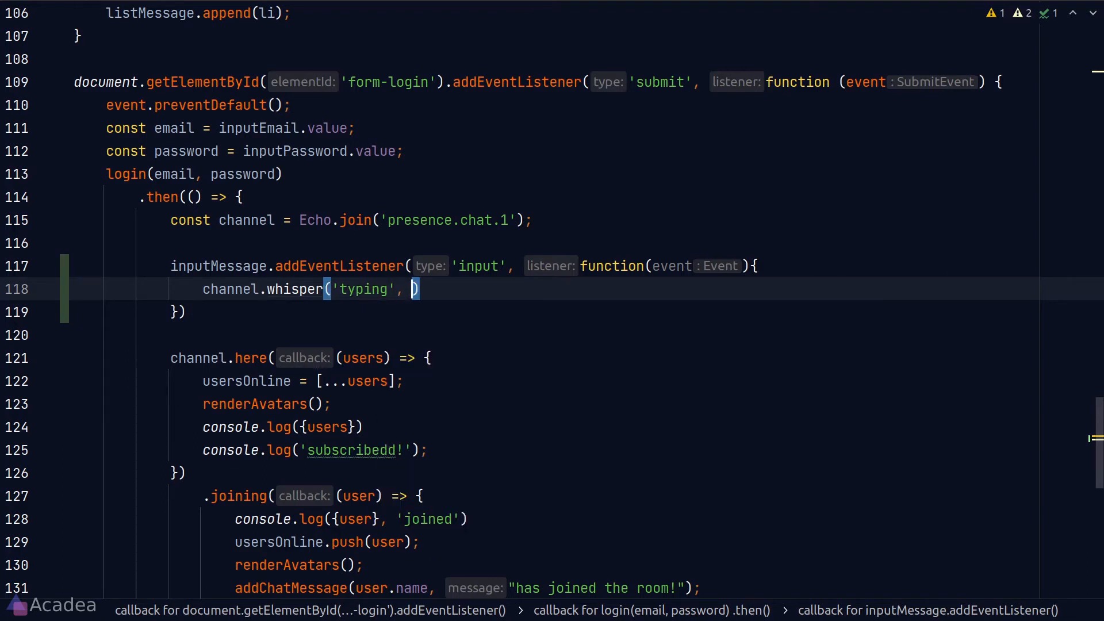
{"action": "type", "text": "{"}
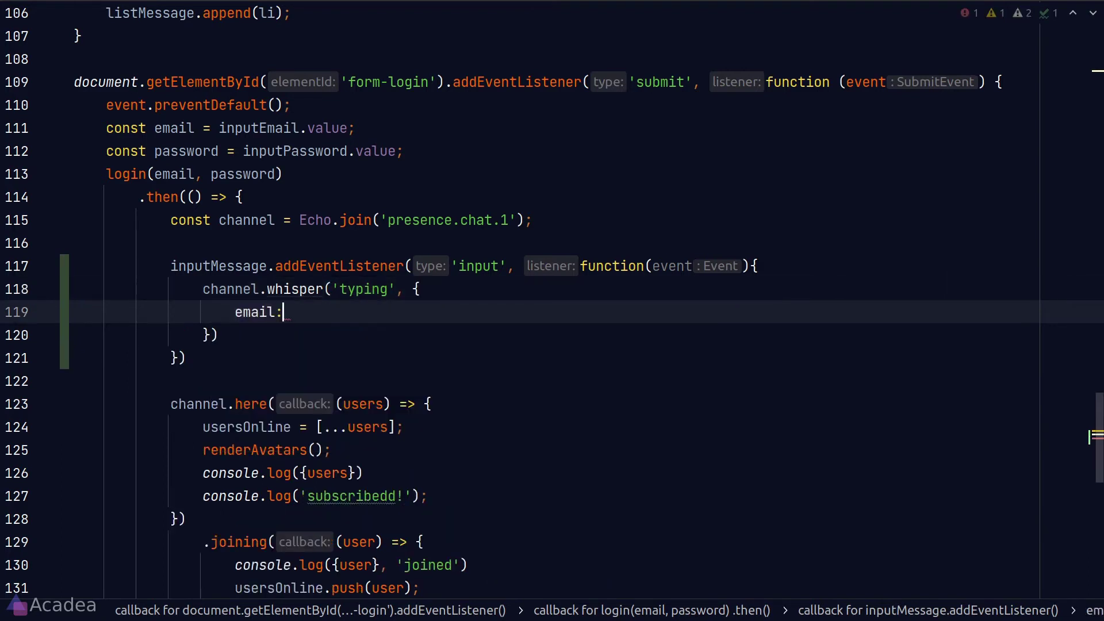
{"action": "type", "text": "email"}
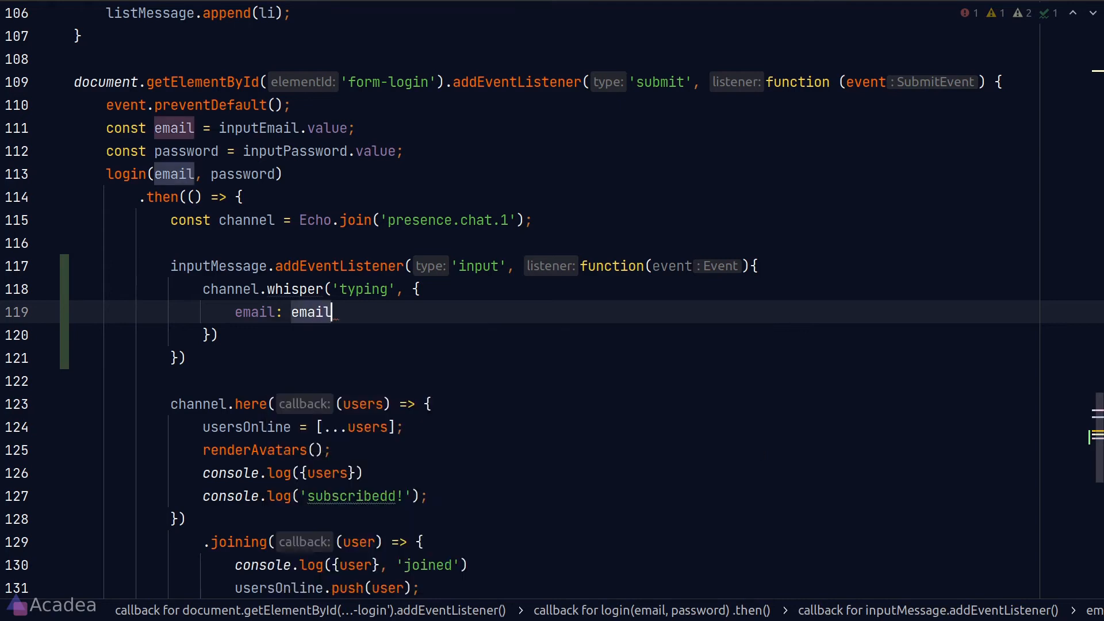
{"action": "scroll", "scroll_direction": "down", "scroll_amount": 3}
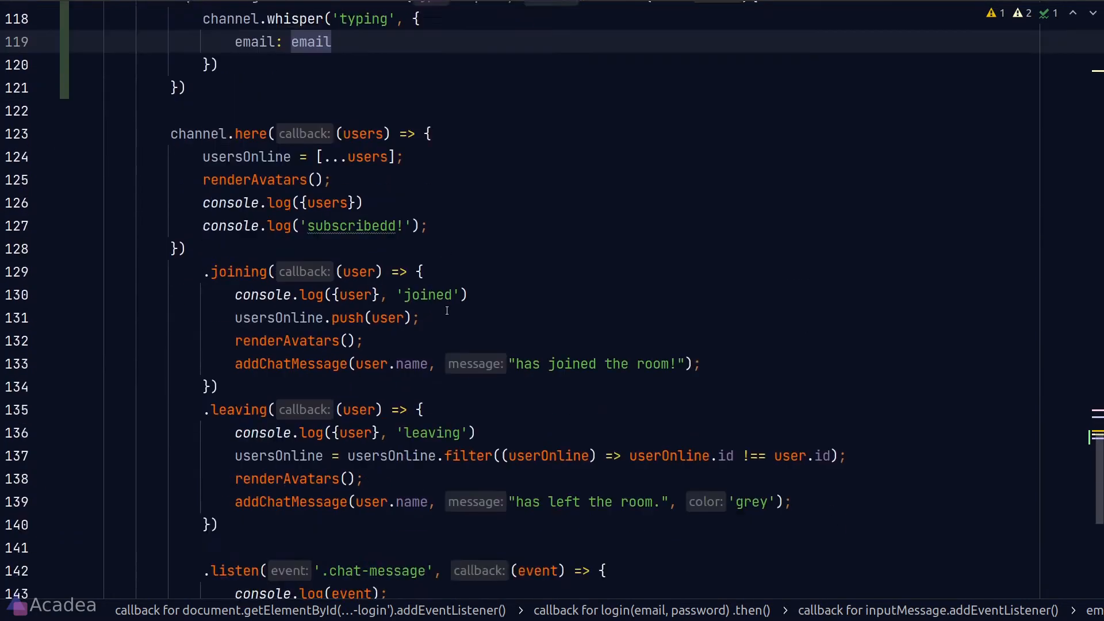
{"action": "type", "text": ".le"}
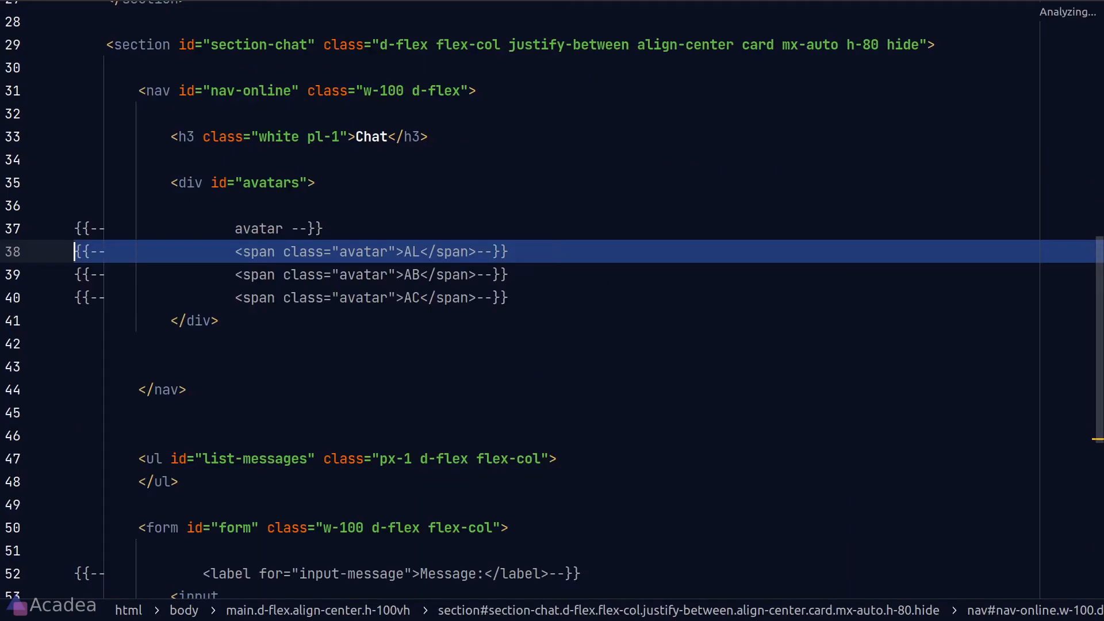
Type a span element for the typing notice in the chat template
{"action": "type", "text": "spa"}
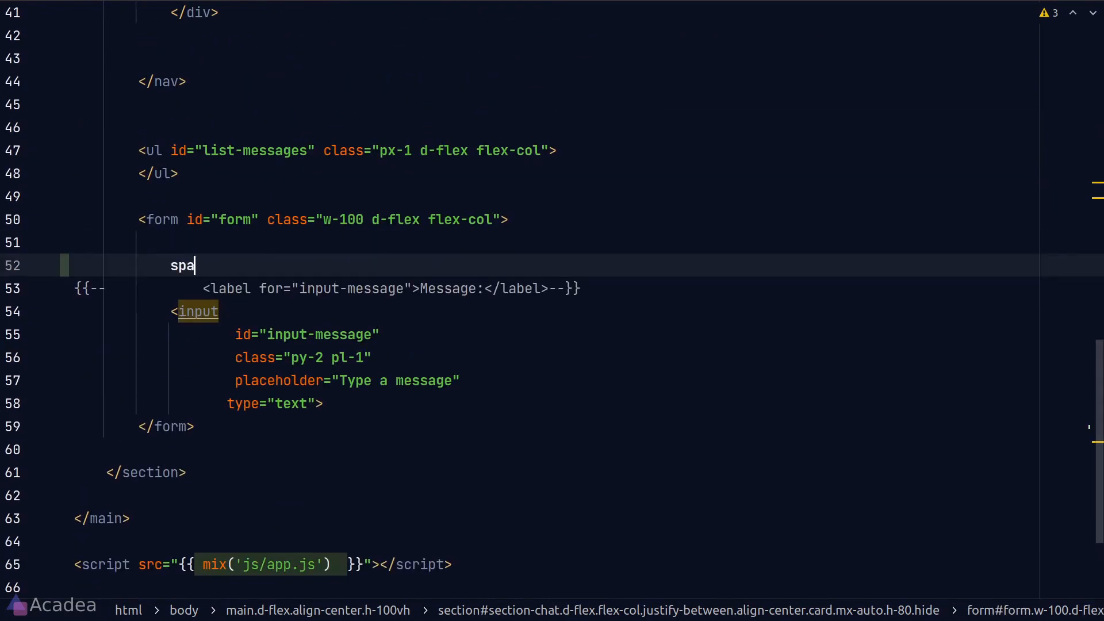
{"action": "type", "text": "nst spanTyping = document"}
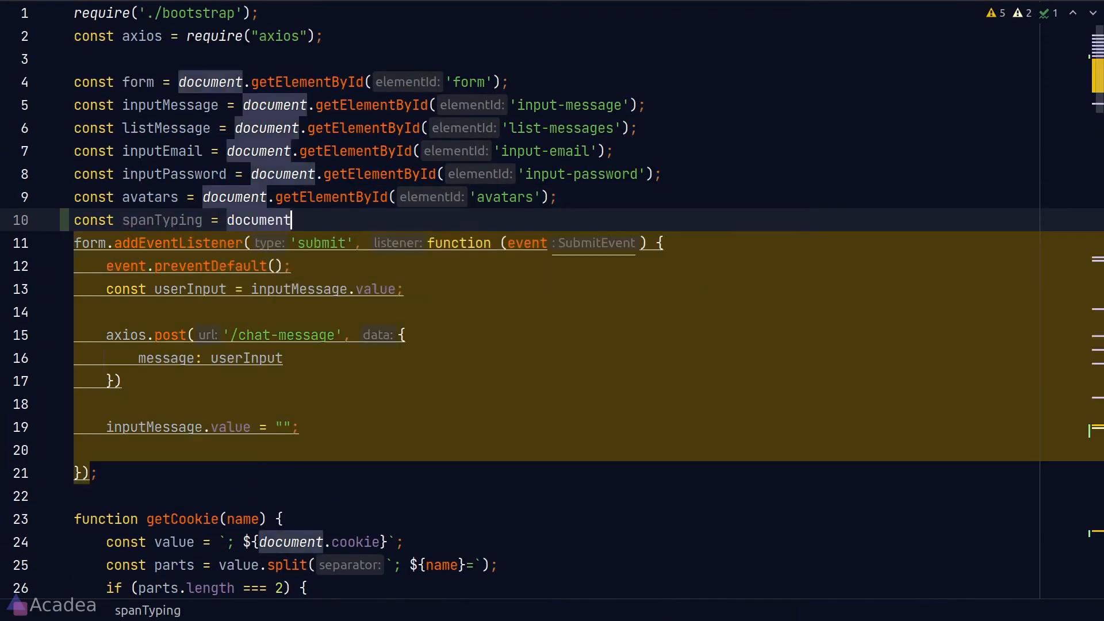
Set spanTyping.textContent = event.email + ' is typing...' in the typing whisper handler
{"action": "scroll", "scroll_direction": "down", "scroll_amount": 3}
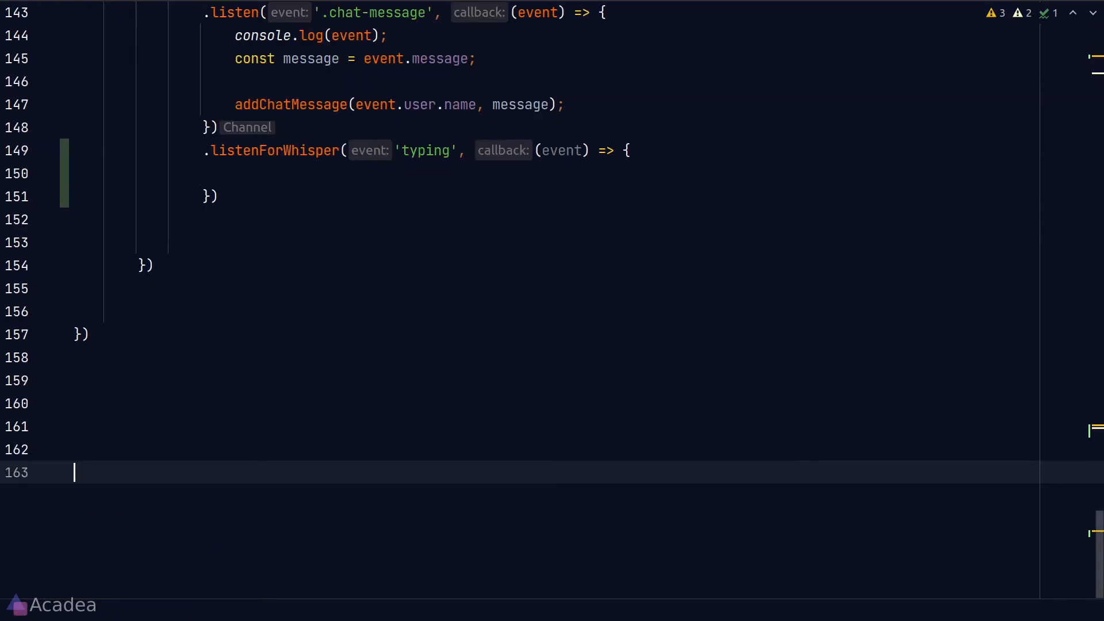
{"action": "type", "text": "spanTyping.textContent = event"}
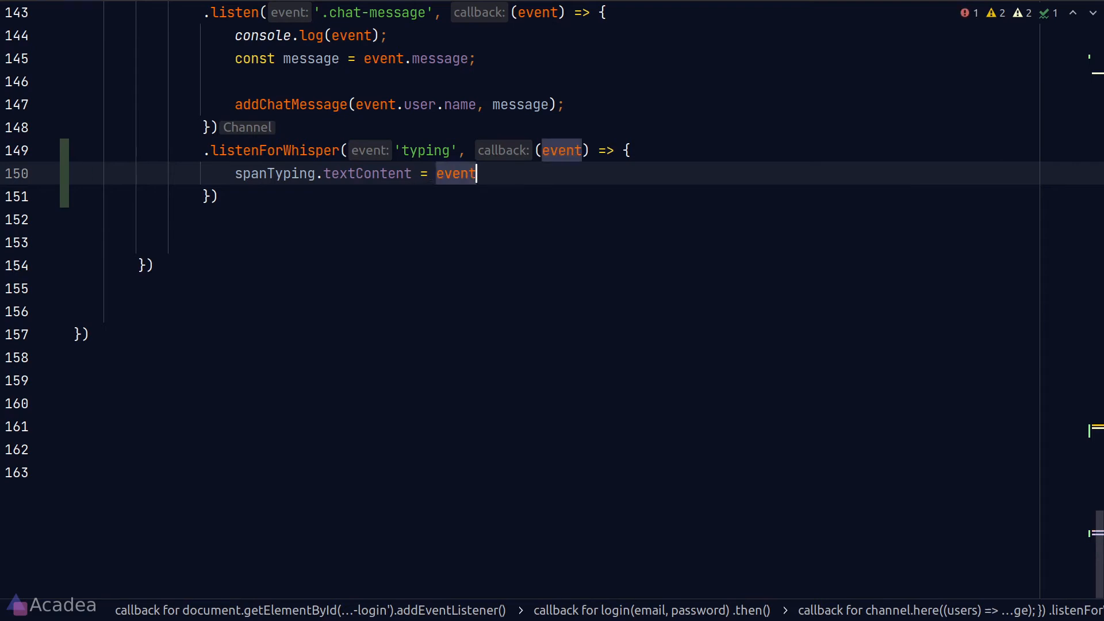
{"action": "type", "text": ".email + ' i"}
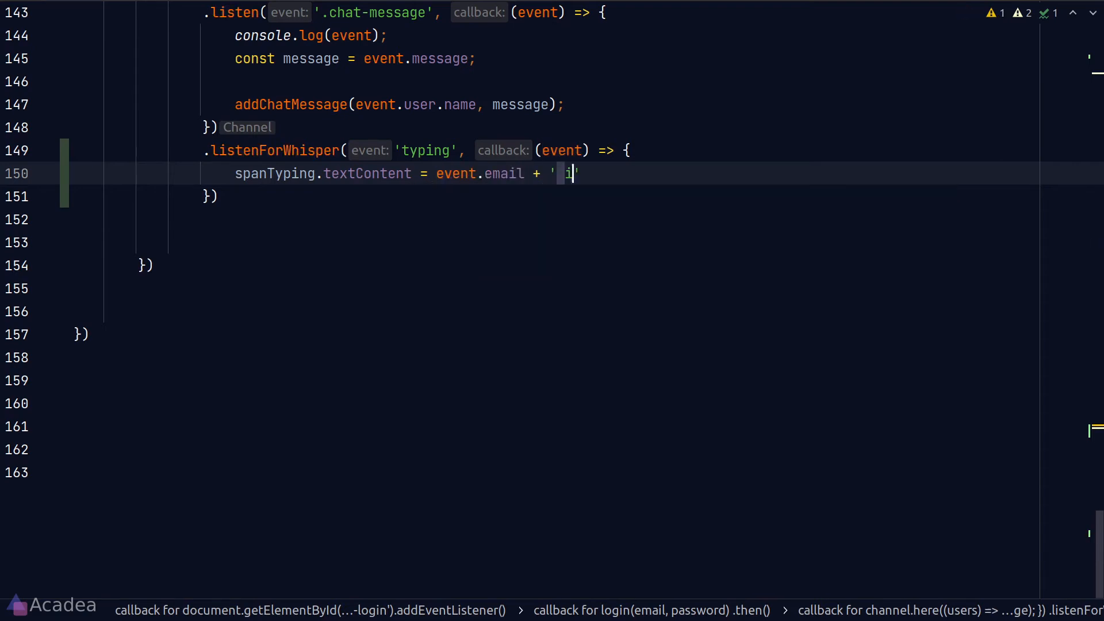
{"action": "type", "text": "is typing...';"}
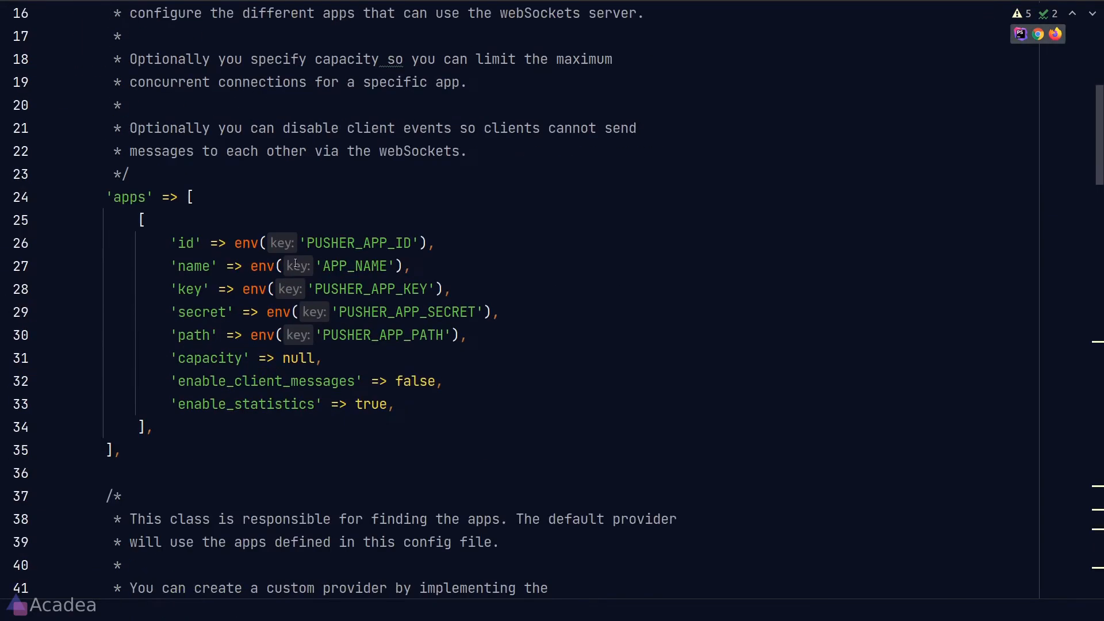
Change enable_client_messages from false to true in the websockets config
{"action": "double_click", "coordinate": [415, 380]}
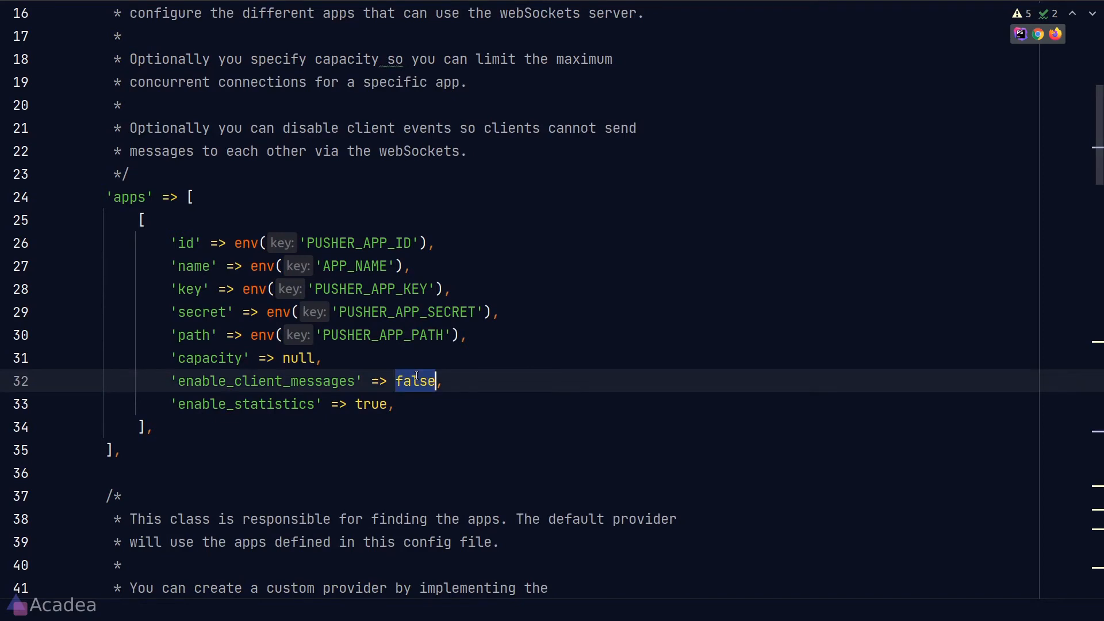
{"action": "type", "text": "true"}
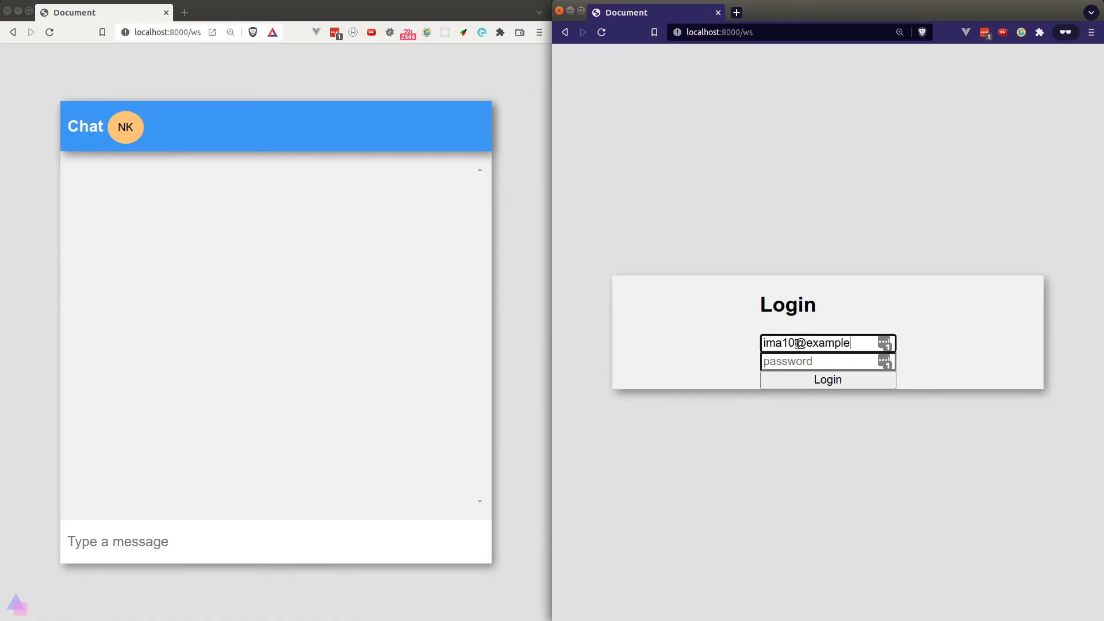
Log in the second user and type 'aa' to check the typing notice appears
{"action": "left_click", "coordinate": [827, 379]}
{"action": "type", "text": "123"}
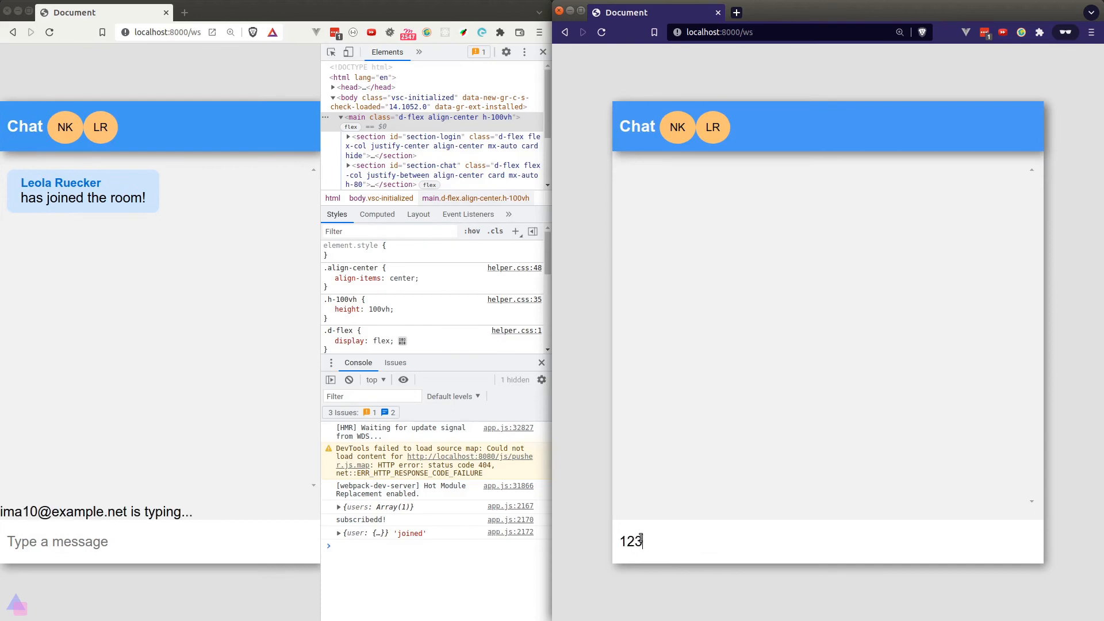
{"action": "type", "text": "a"}
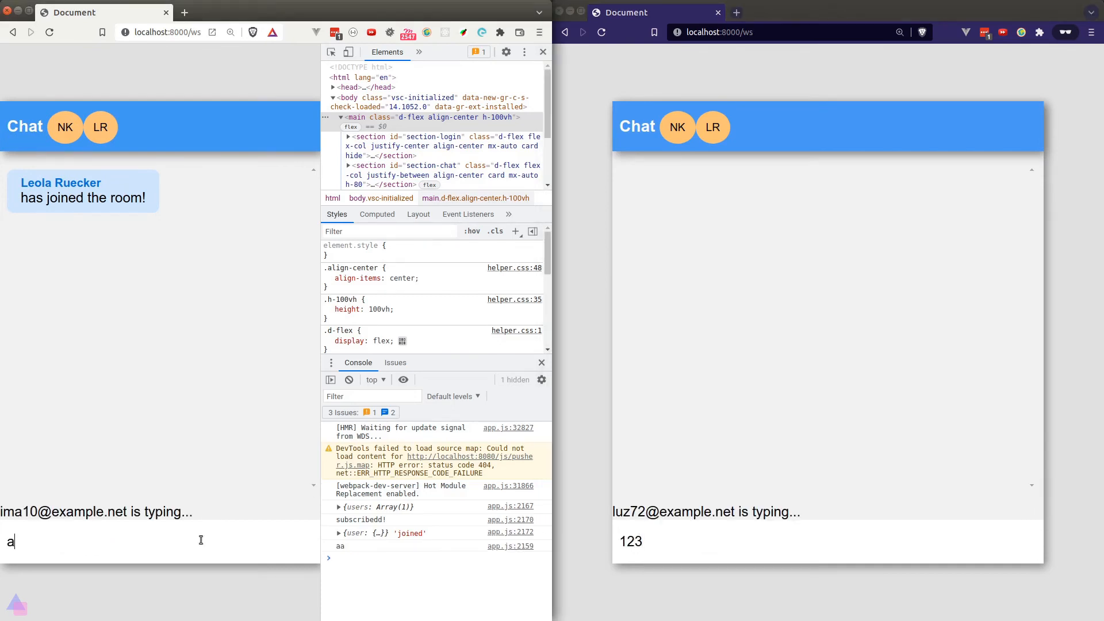
{"action": "type", "text": "a"}
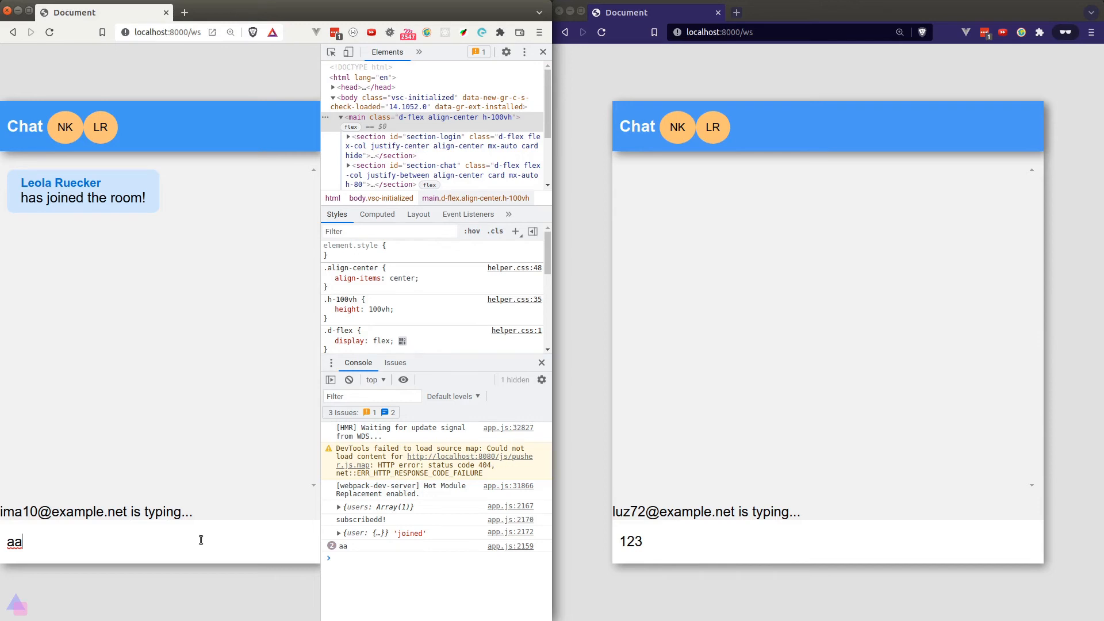
{"action": "key", "text": "Return"}
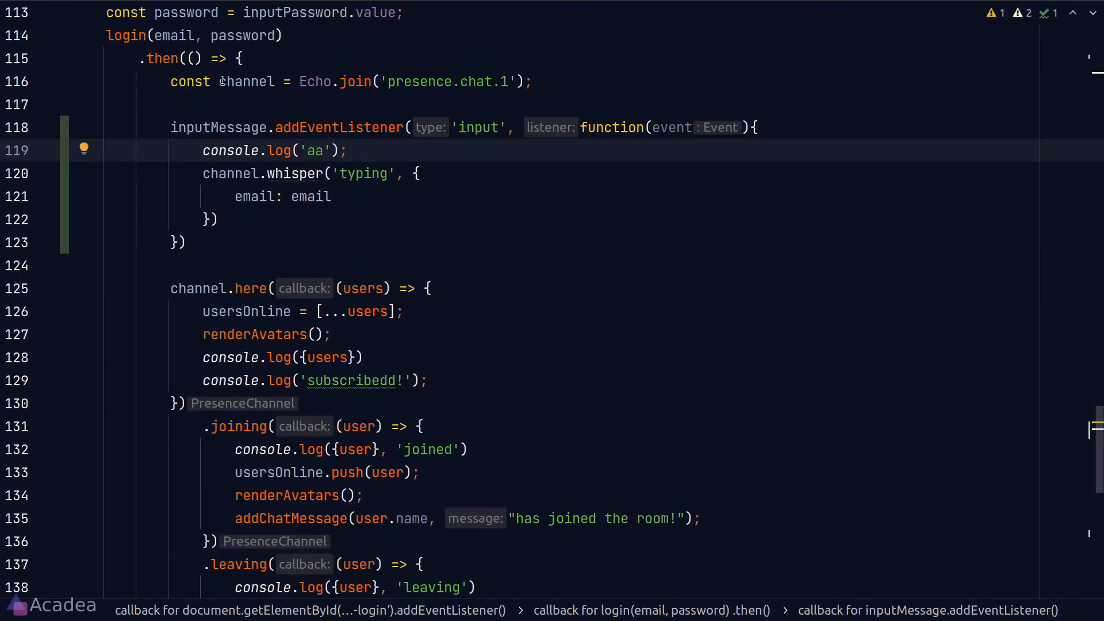
Whisper 'stop-typing' when inputMessage is empty and clear spanTyping's text on receipt
{"action": "type", "text": "if"}
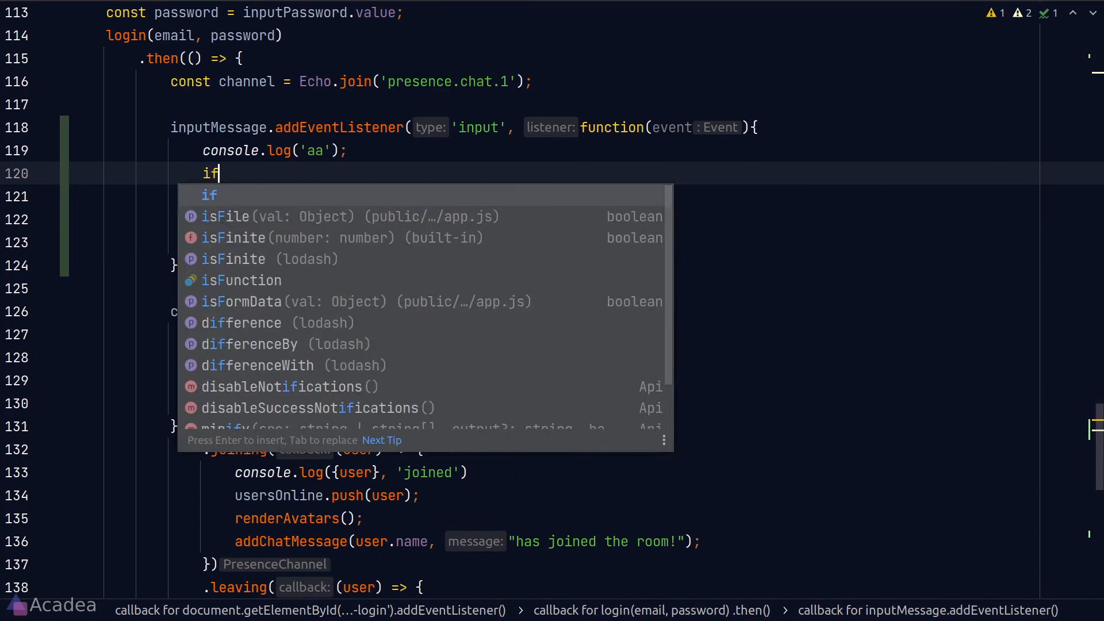
{"action": "type", "text": "(inputMessage.value.length === 0"}
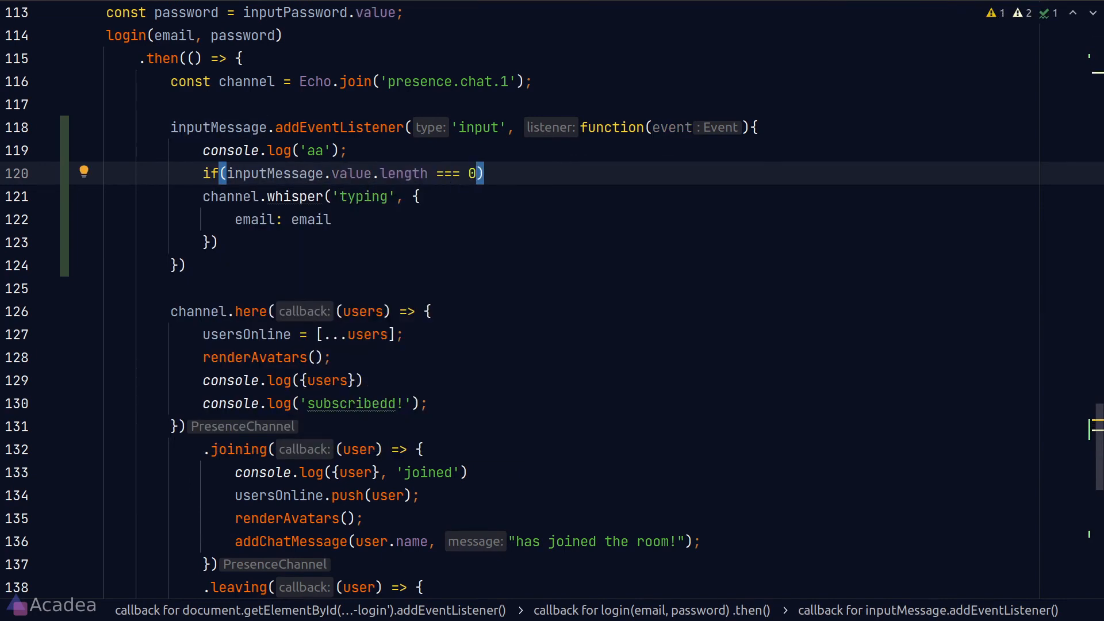
{"action": "type", "text": "channel.whisper()"}
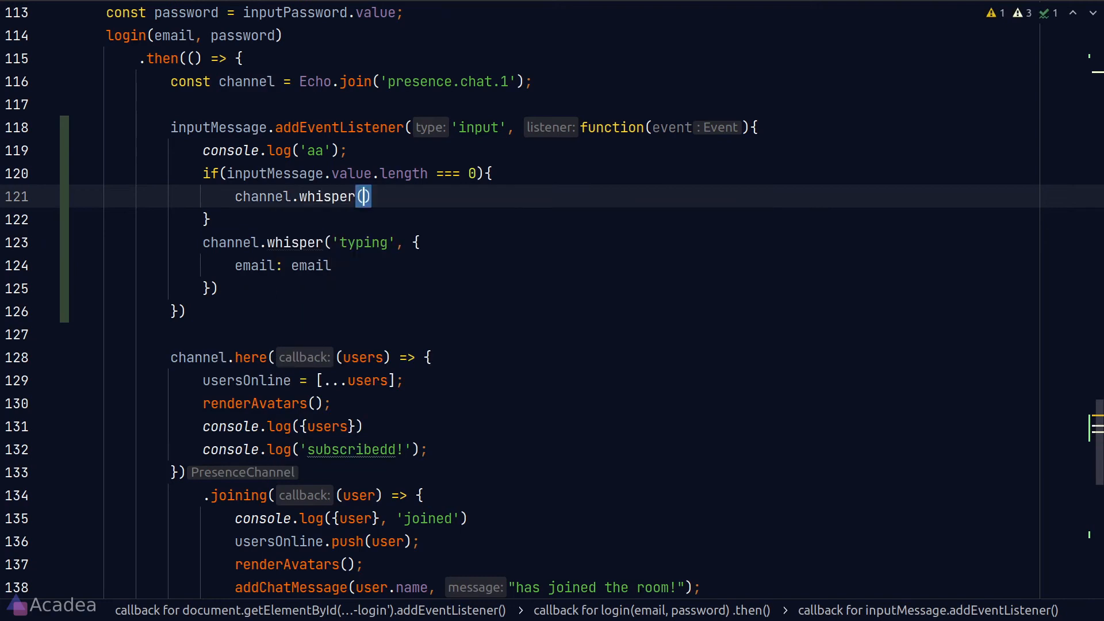
{"action": "type", "text": "'stop-typing');"}
{"action": "type", "text": "spanTyping.textContent"}
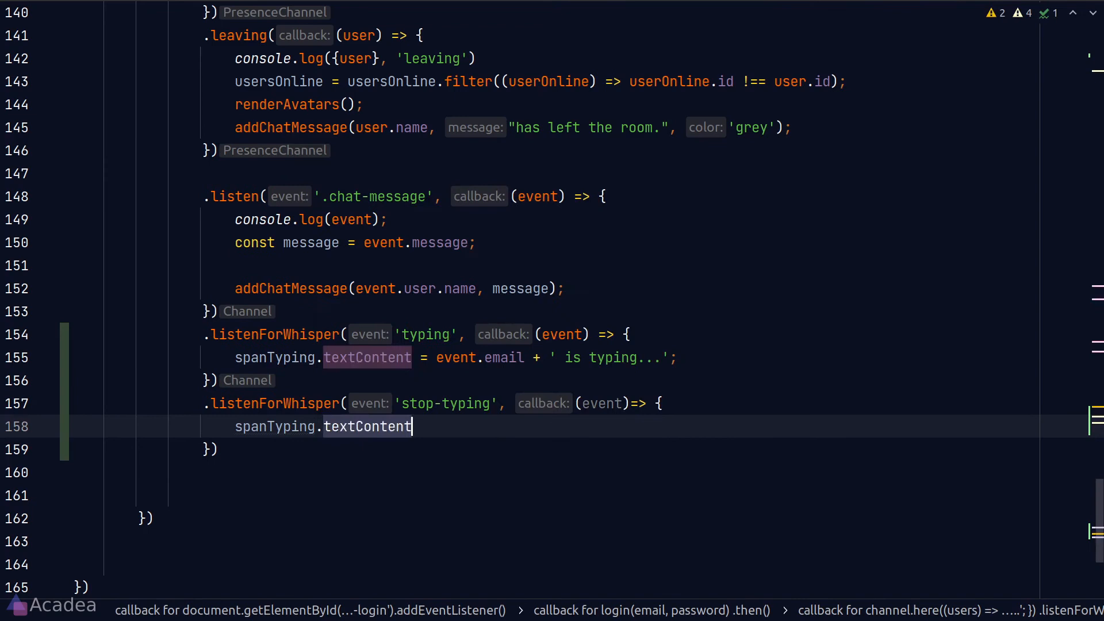
{"action": "type", "text": "= \"\";"}
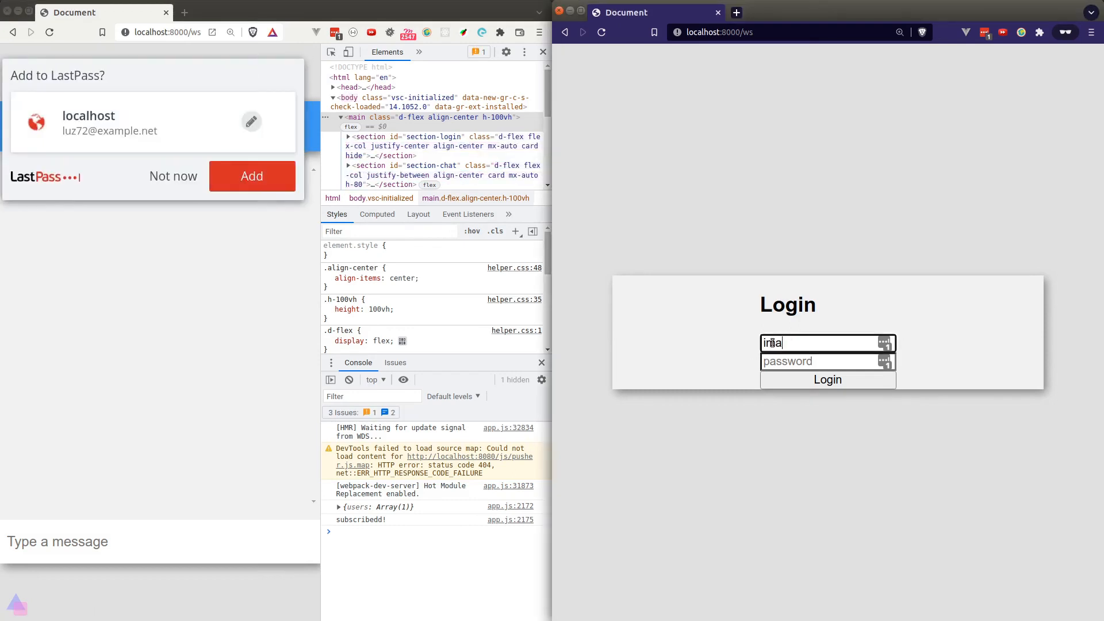
Log in the second user again, type 'da', and verify the notice clears
{"action": "left_click", "coordinate": [828, 380]}
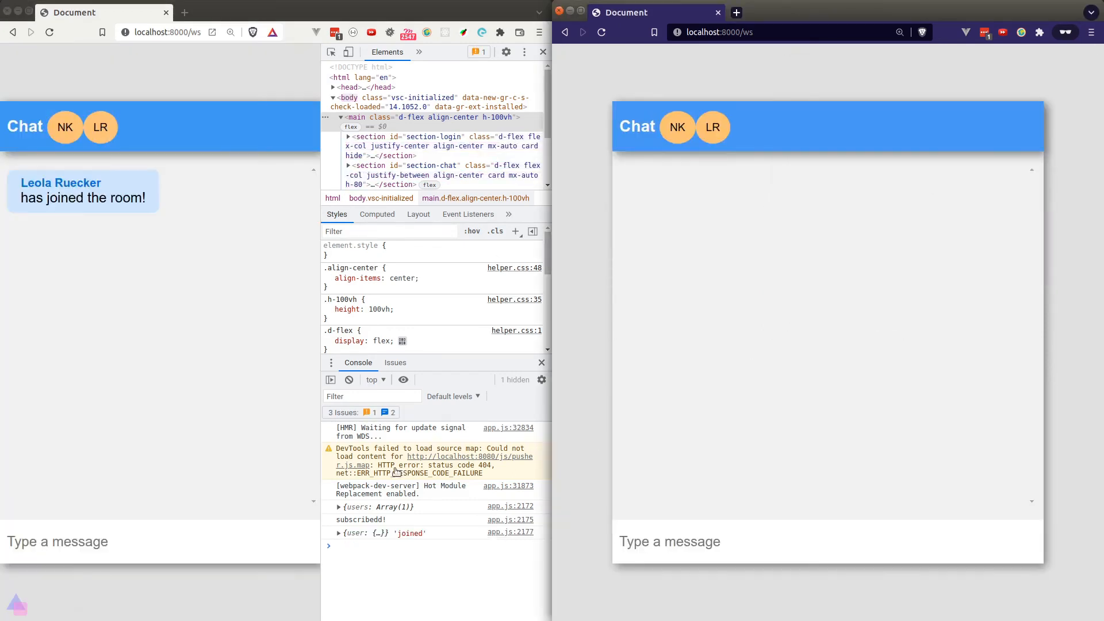
{"action": "type", "text": "da"}
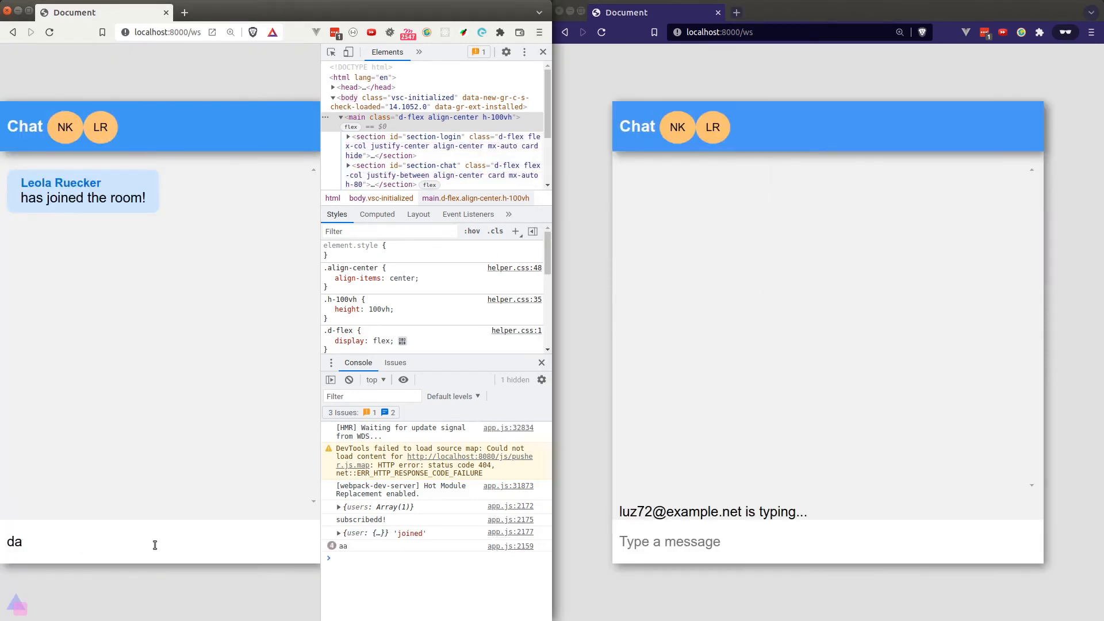
{"action": "key", "text": "Return"}
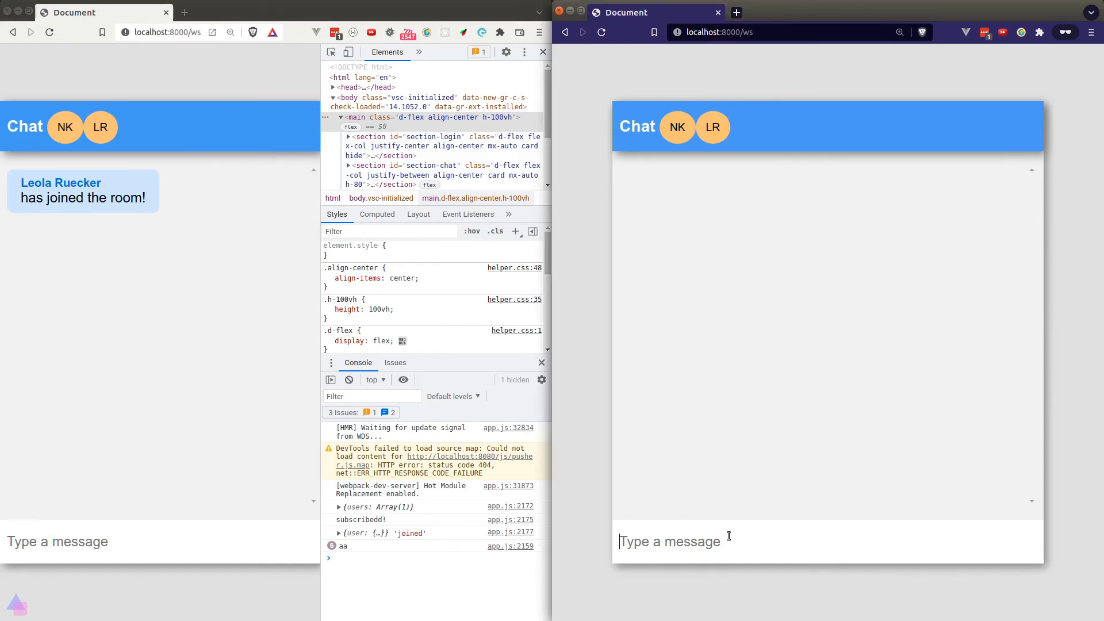